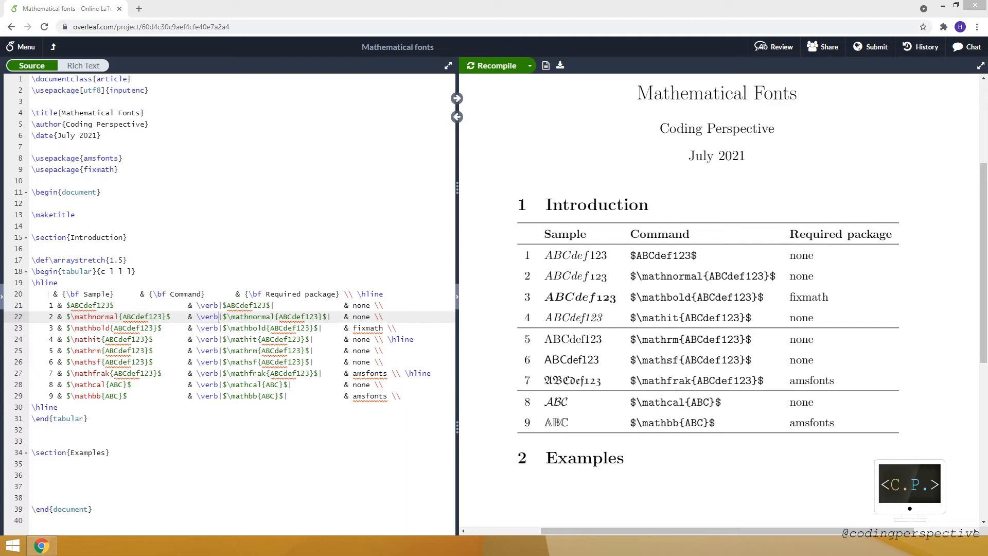
Step: Type "Let's count 1" on the blank line 36 under the Examples section
left_click(189, 475)
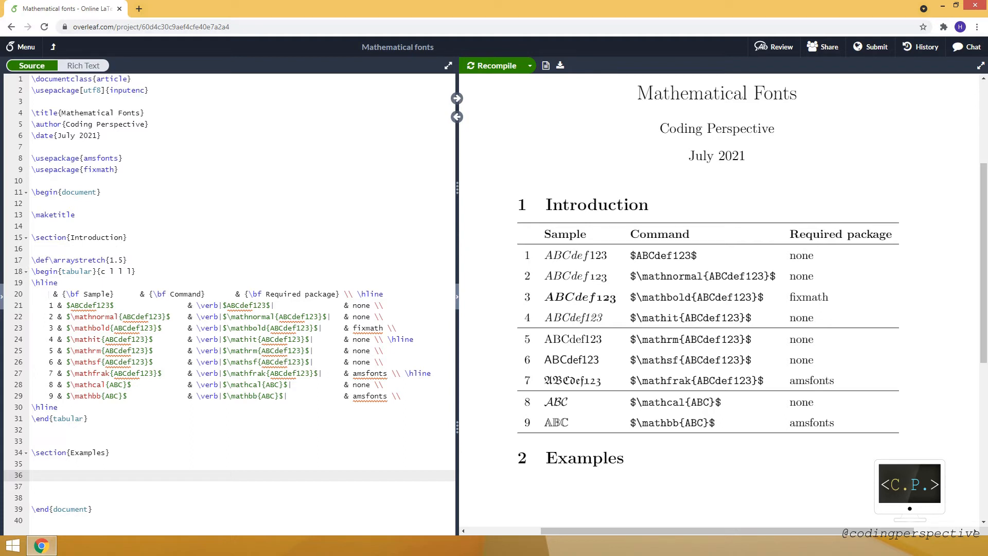
type("Let")
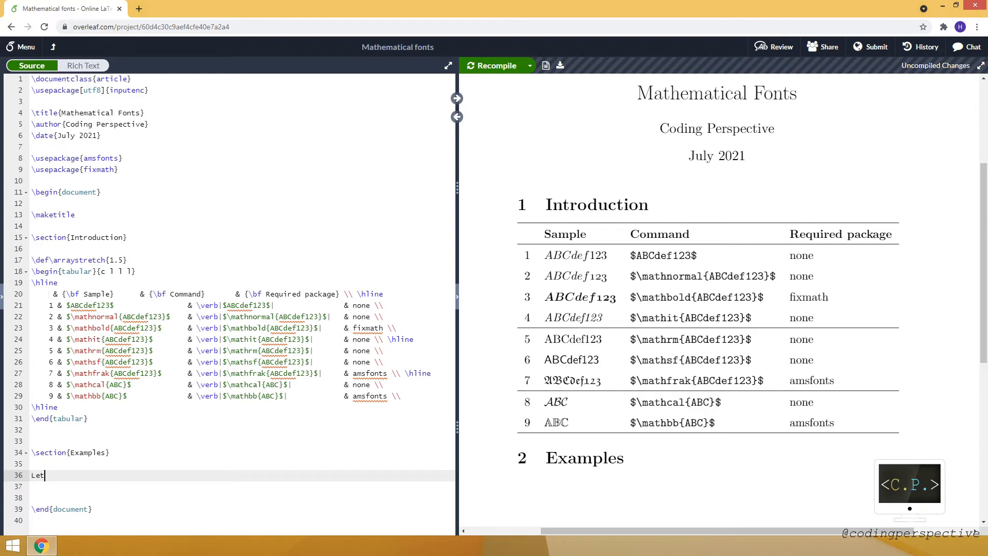
type("'s co")
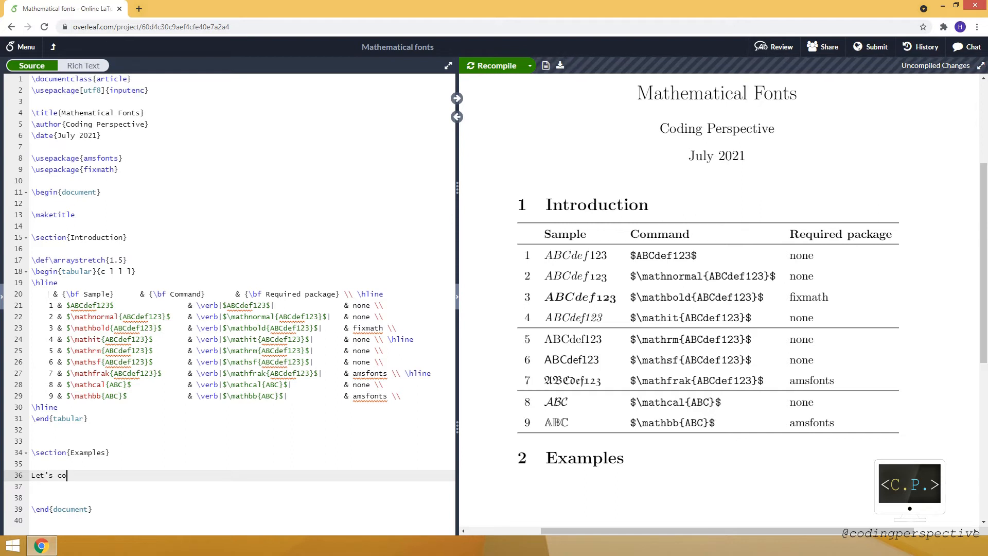
type("unt")
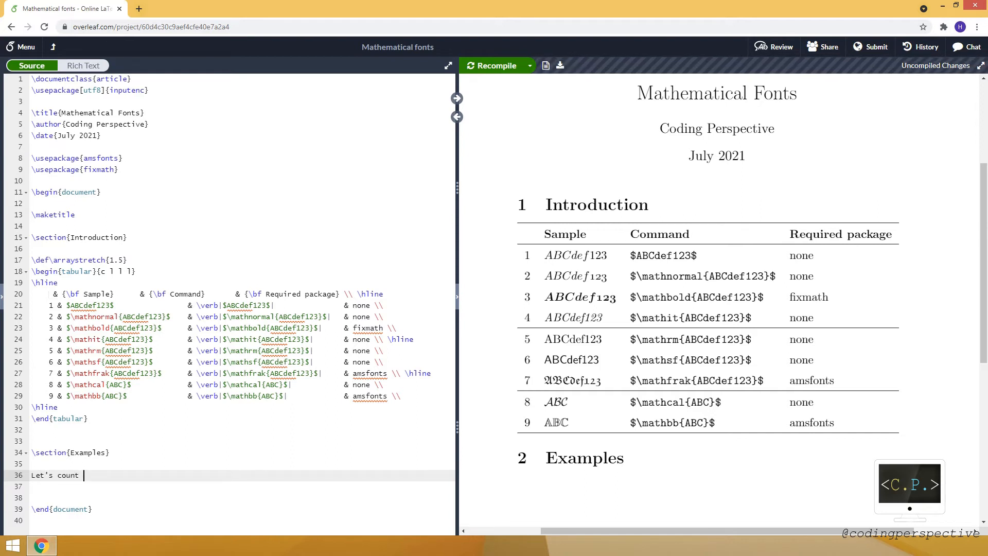
type("1")
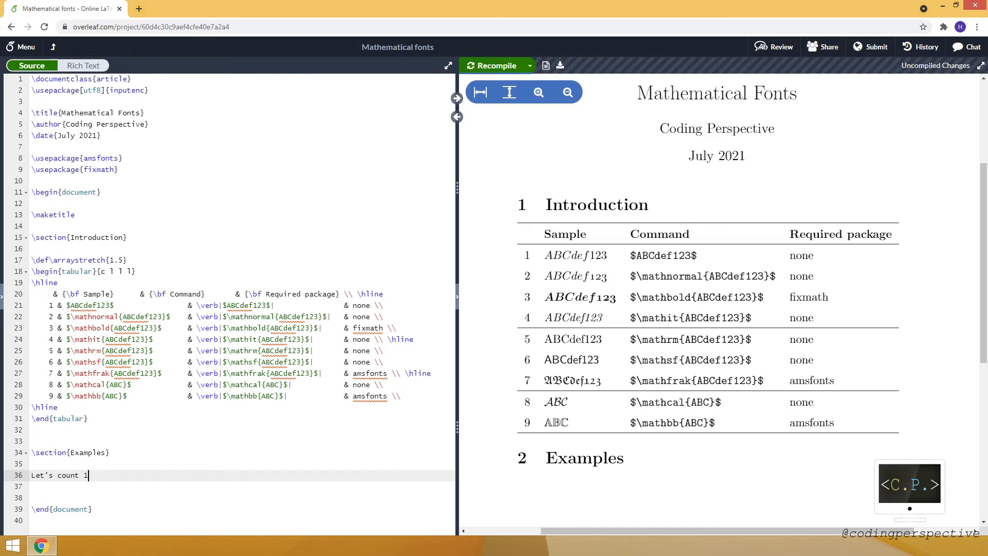
Step: Recompile, then append $1$, \mathnormal{1} and \mathbold{1} to the counting sentence
left_click(494, 65)
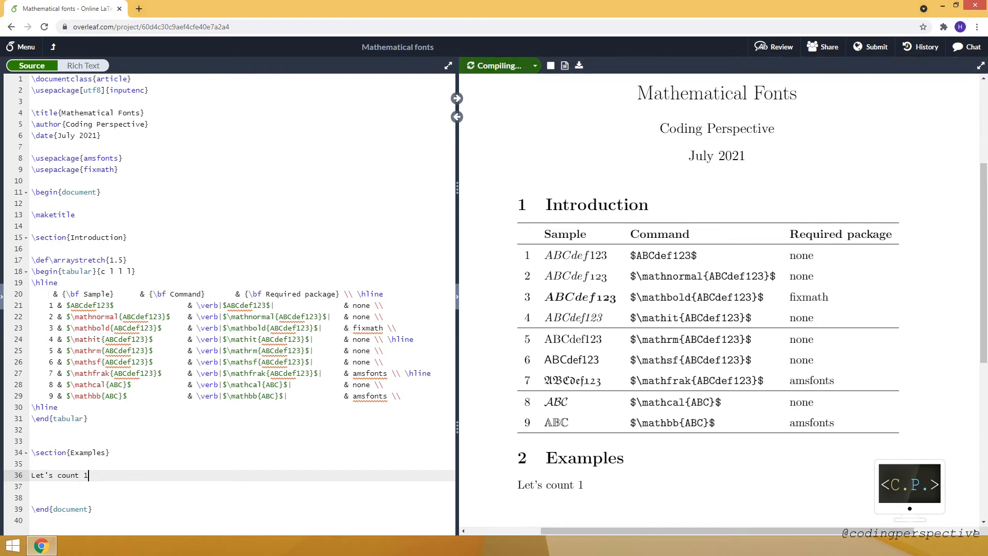
type("$1$")
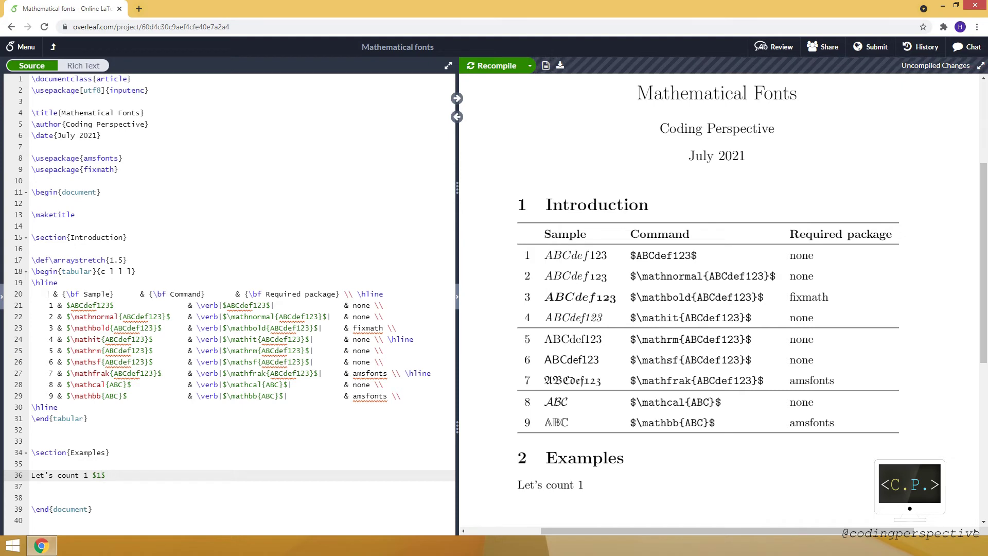
type("$$")
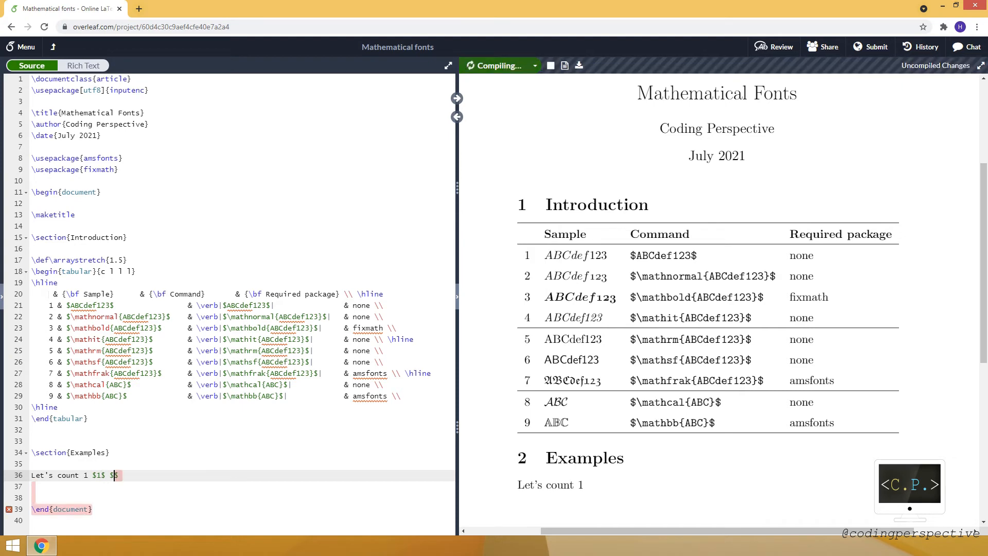
type("\\m")
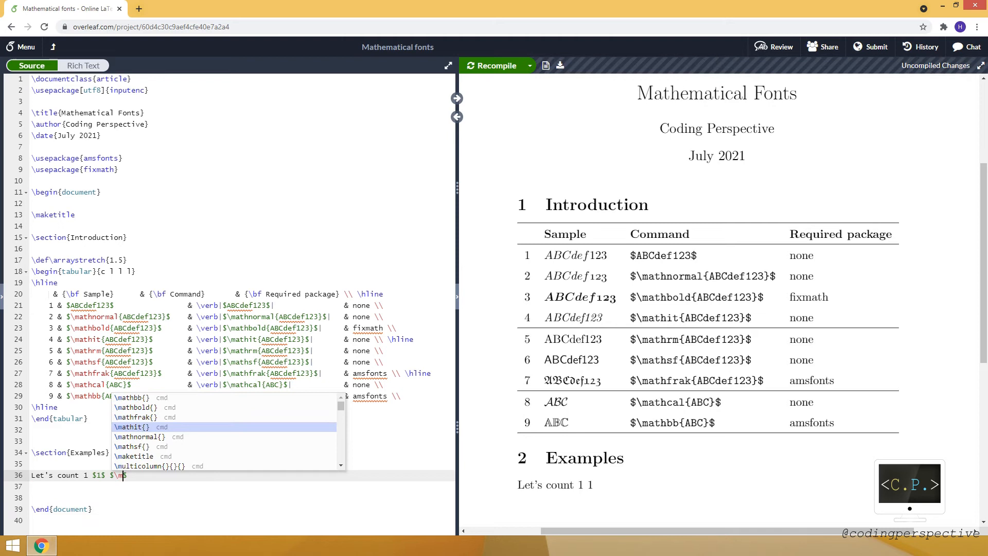
left_click(154, 437)
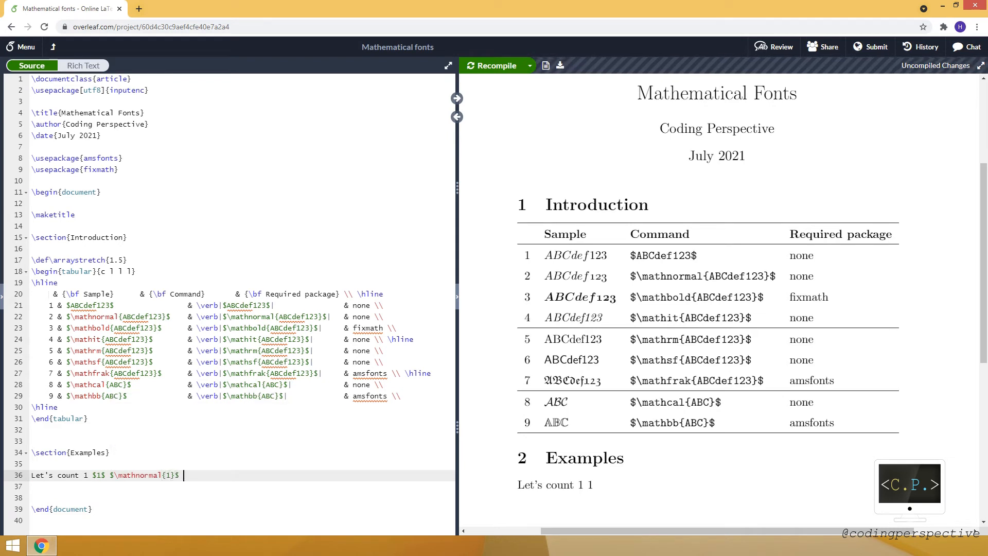
type("\\mathbold{1}$")
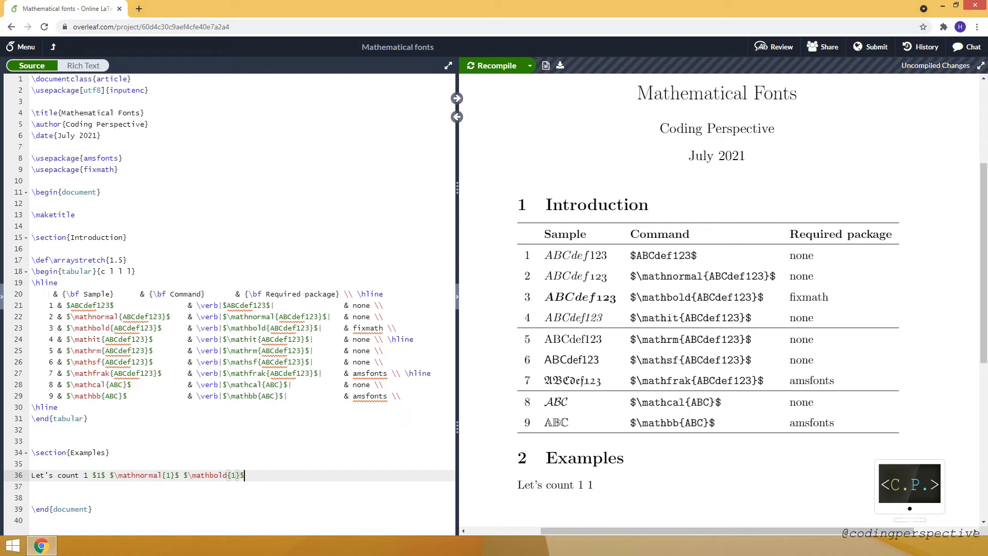
type("\\math$")
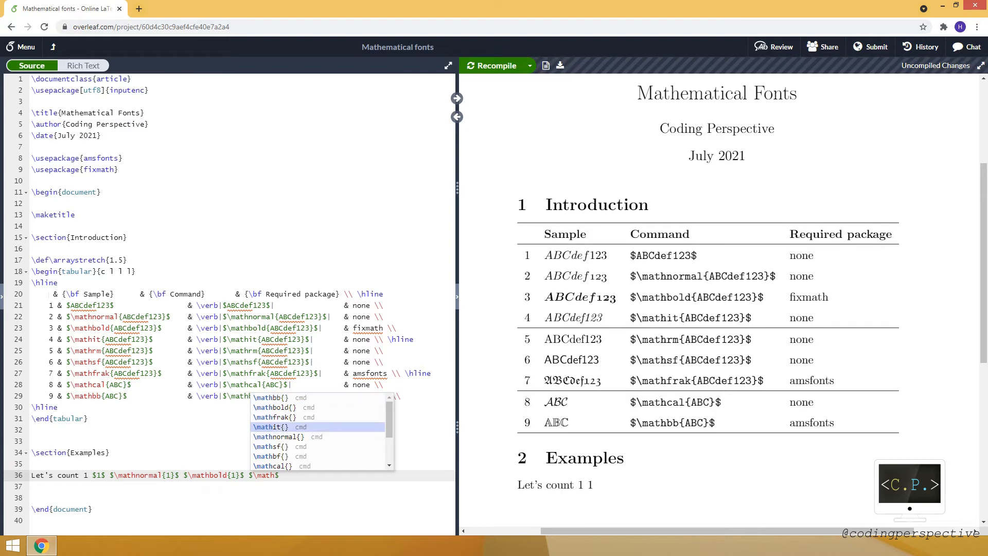
Step: Insert \mathit{1} from the autocomplete list and recompile to preview all five 1s
left_click(267, 426)
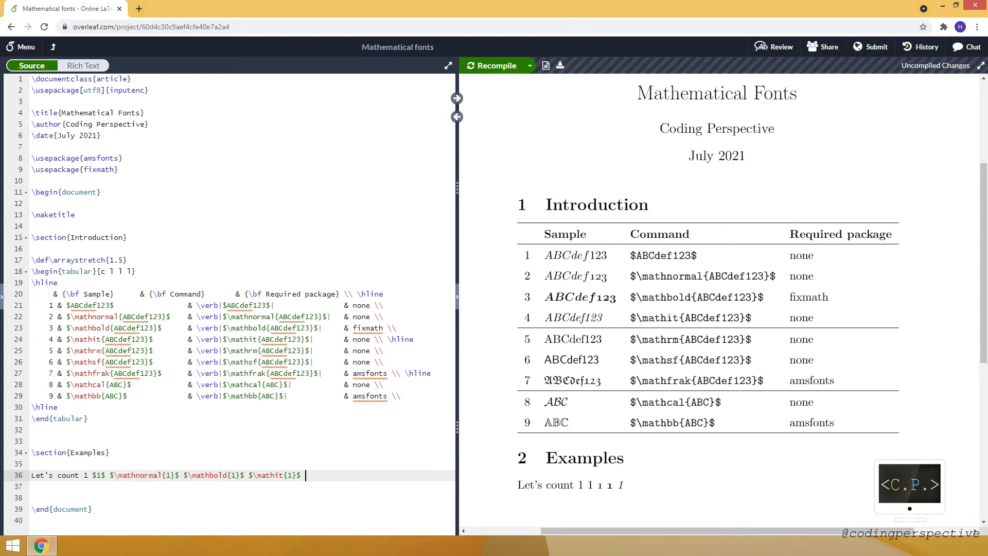
Step: Add \textit{1}, recompile, and duplicate the line to begin a version with 3
type("\\text")
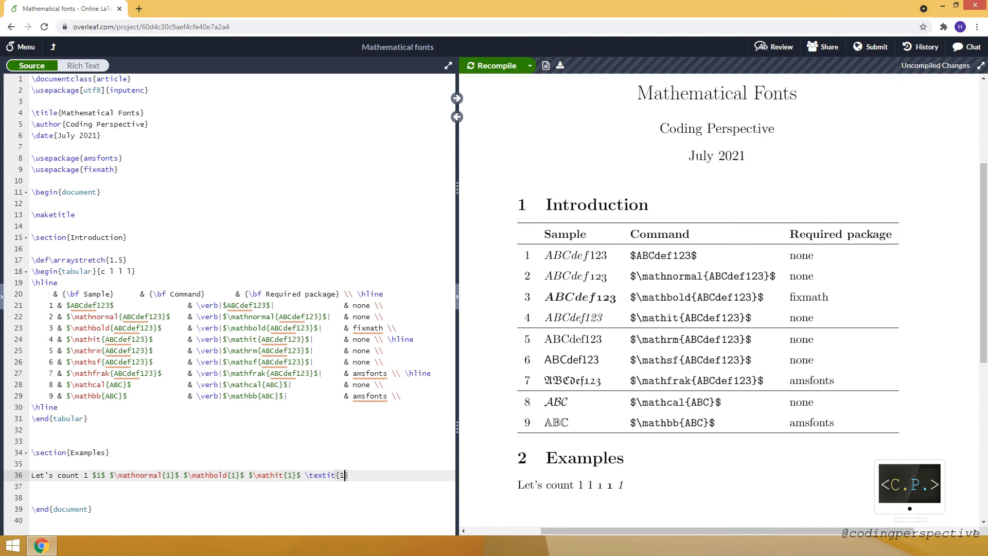
left_click(497, 66)
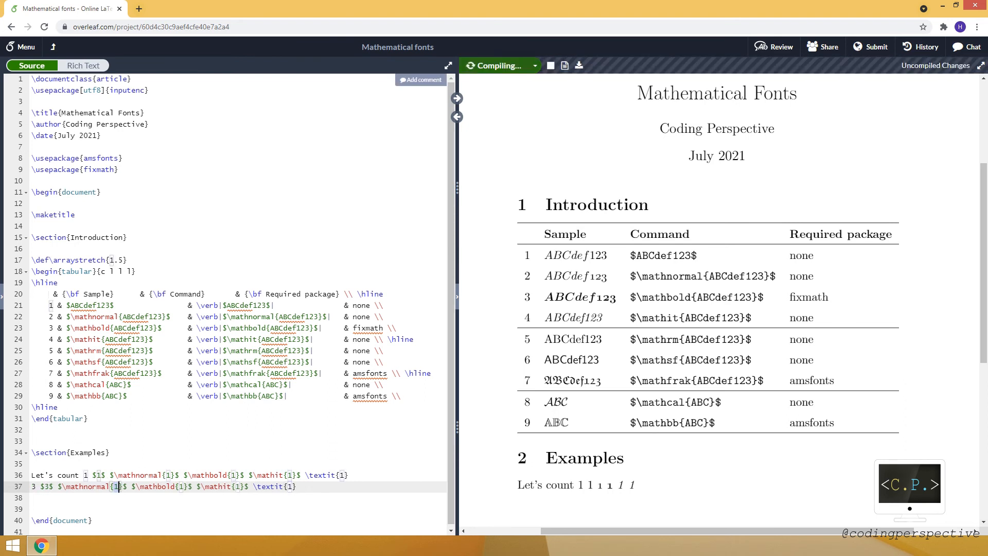
Step: Change the remaining 1s on line 37 to 3, add a final period, and recompile
type("3")
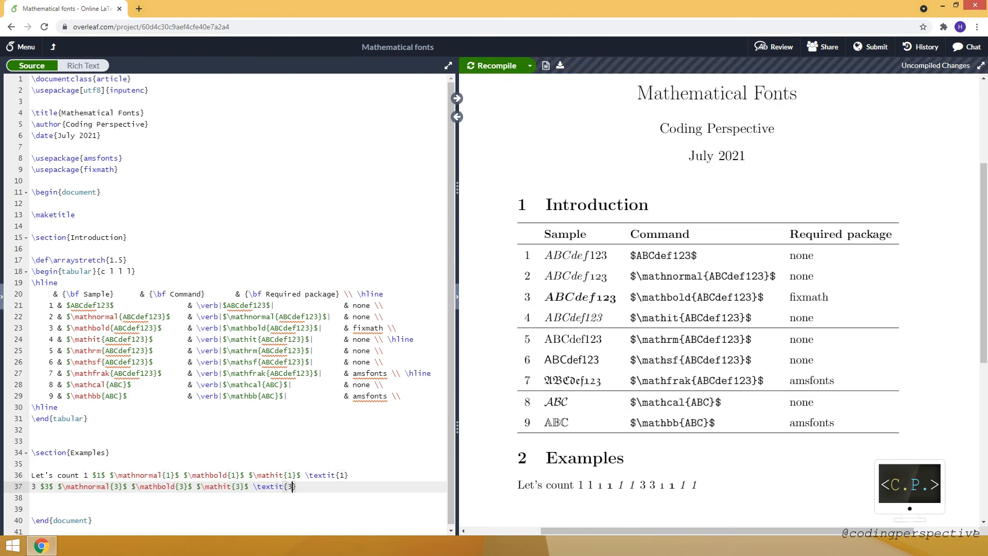
left_click(494, 65)
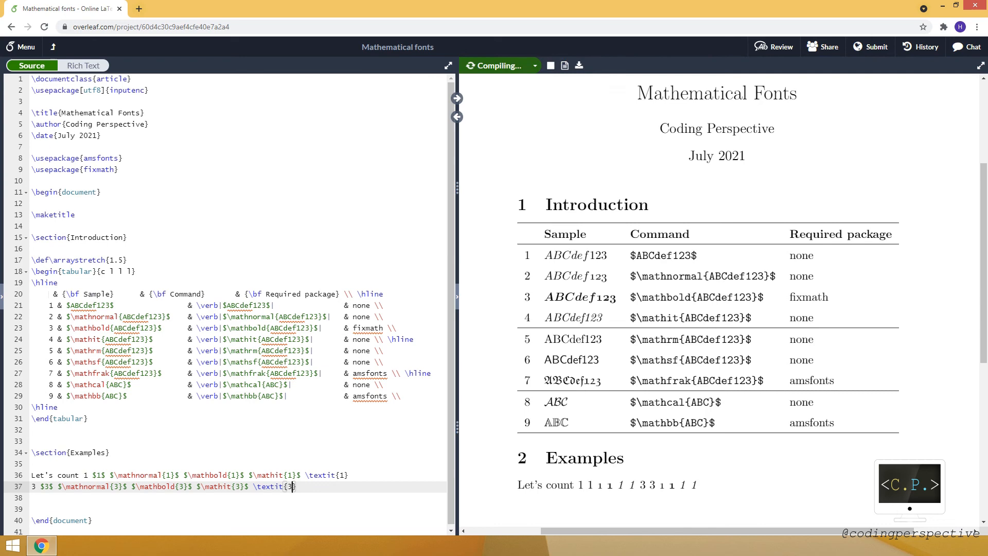
left_click(497, 65)
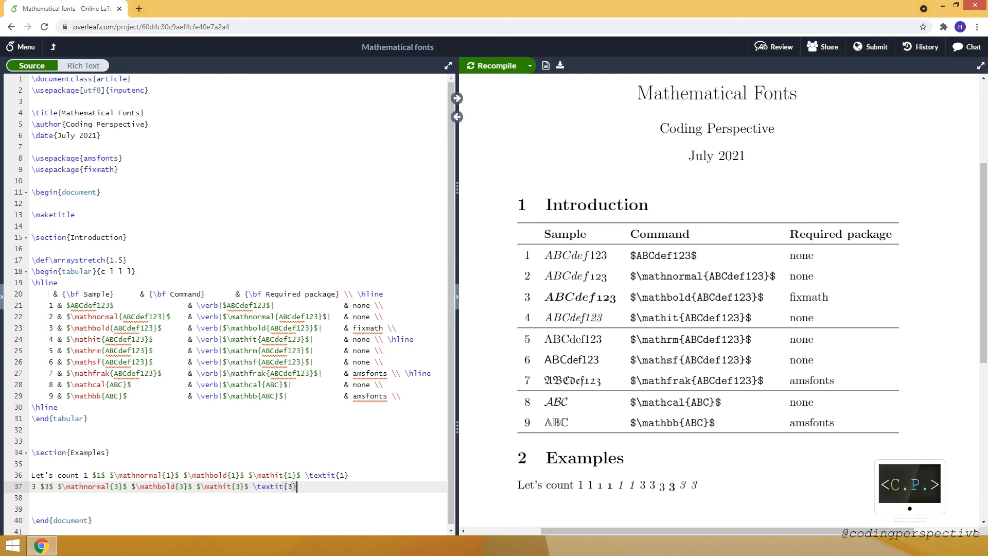
type(".")
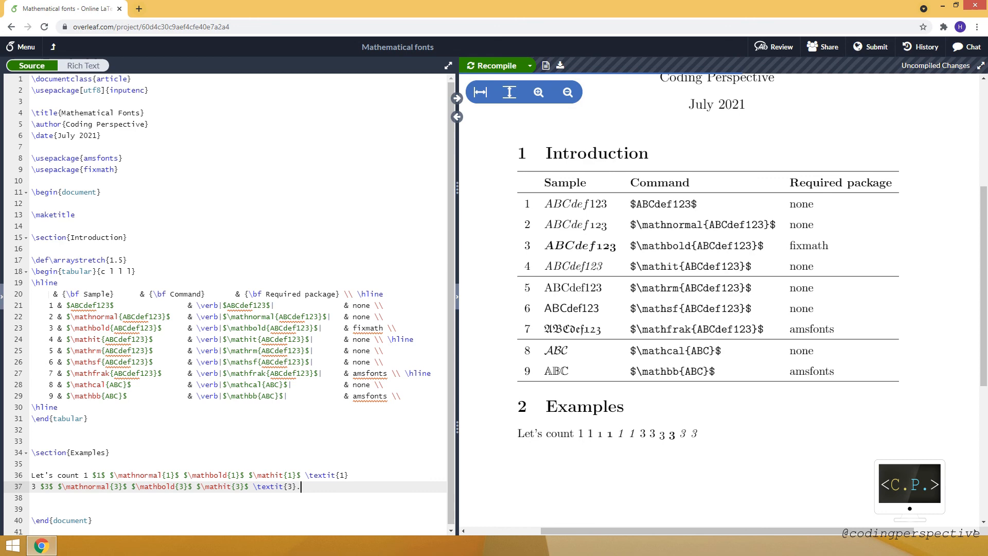
scroll("up", 3)
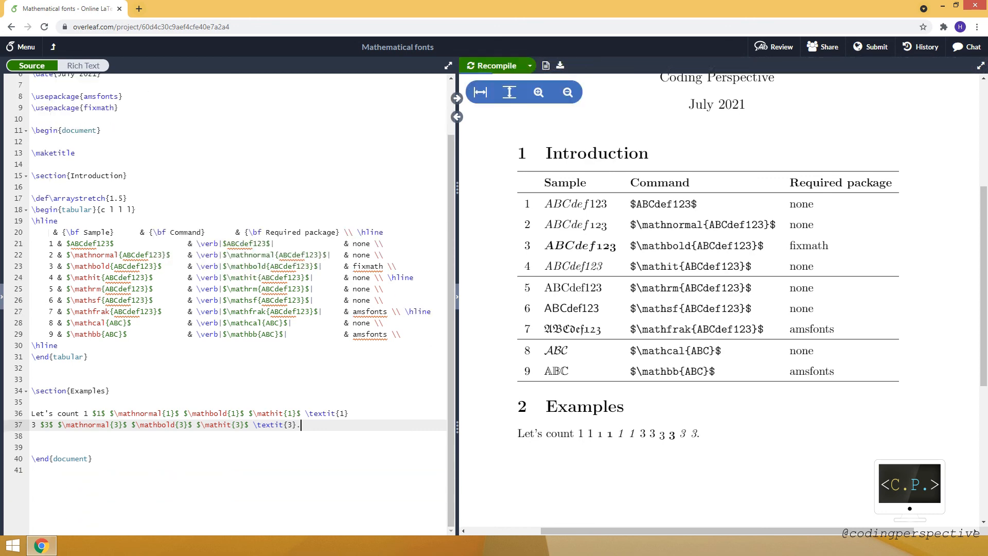